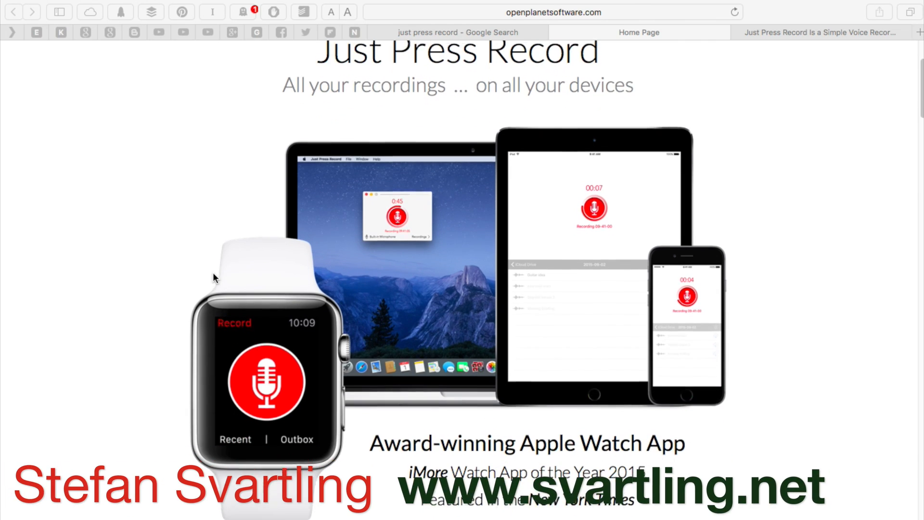
- Scroll from the device overview past the reviews to the Simplicity and Synchronised sections
{"action": "scroll", "scroll_direction": "down", "scroll_amount": 3}
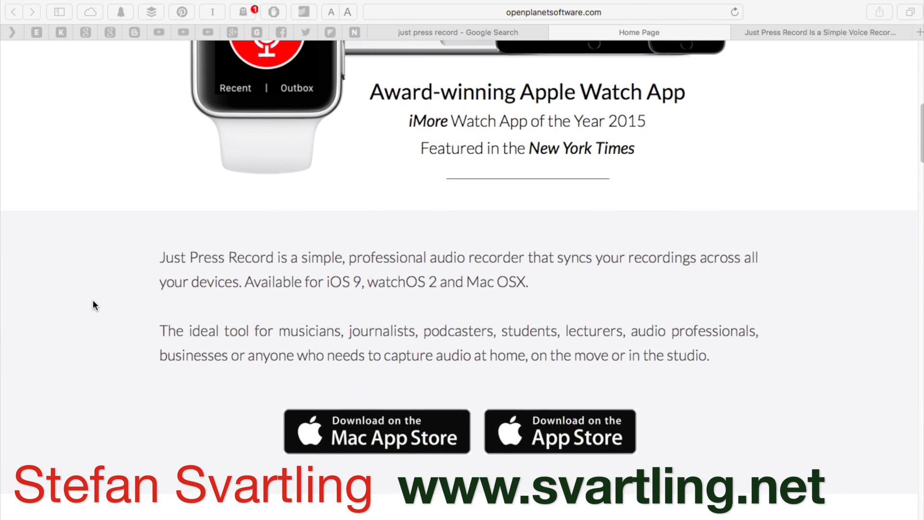
{"action": "scroll", "scroll_direction": "down", "scroll_amount": 3}
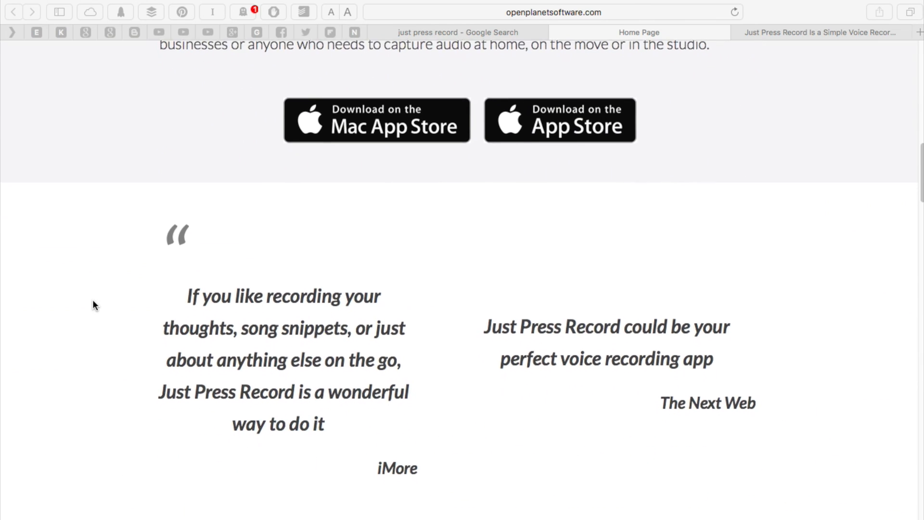
{"action": "scroll", "scroll_direction": "down", "scroll_amount": 3}
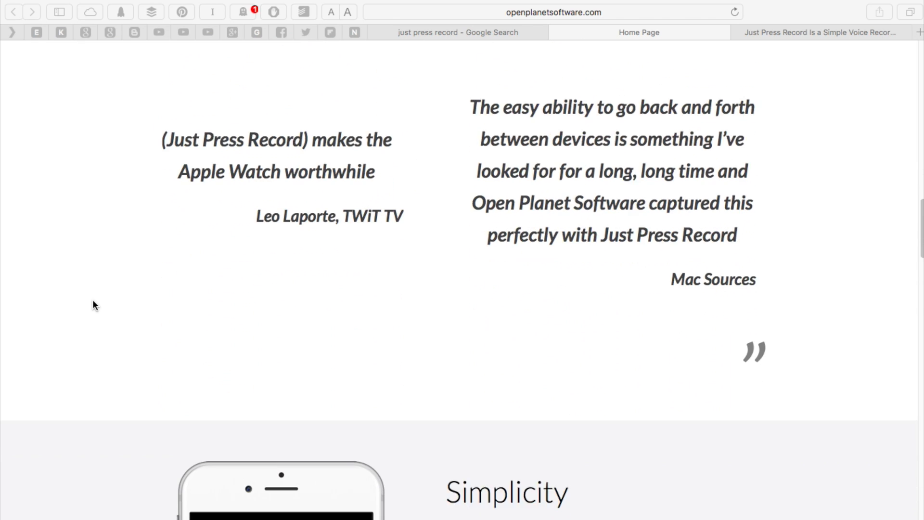
{"action": "scroll", "scroll_direction": "down", "scroll_amount": 3}
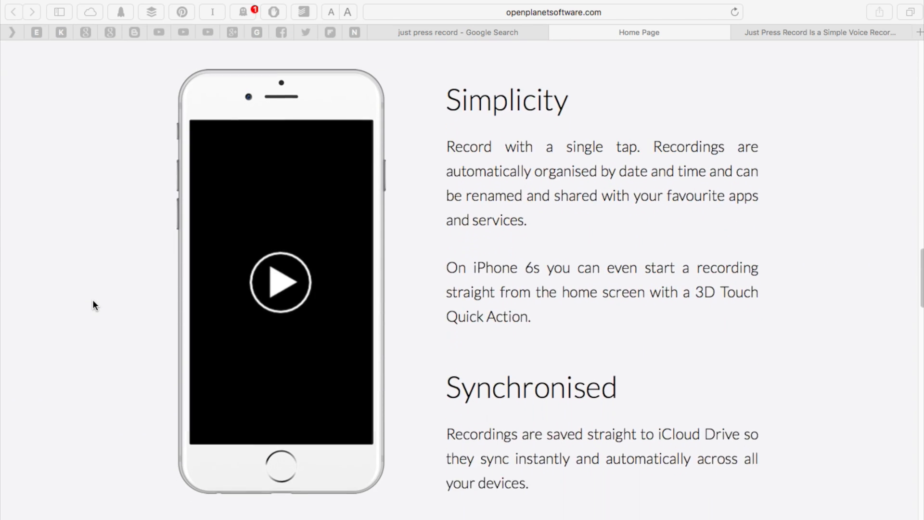
{"action": "scroll", "scroll_direction": "down", "scroll_amount": 3}
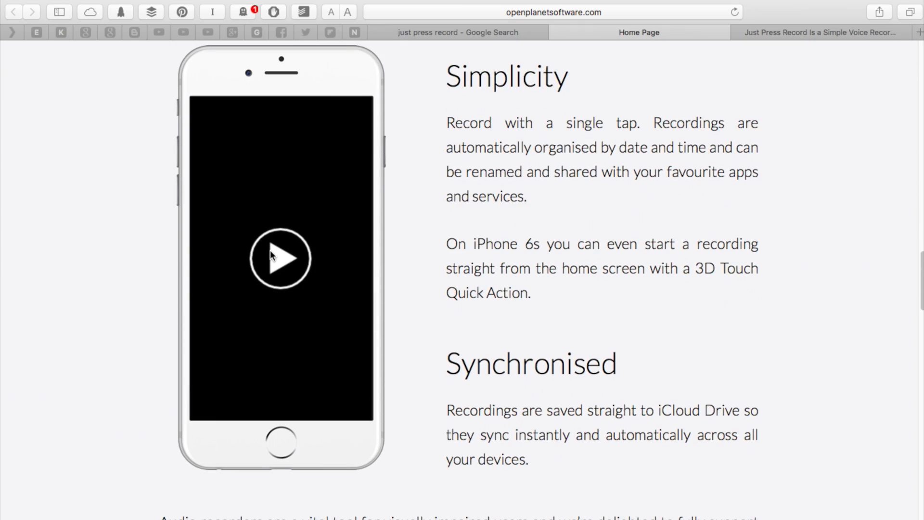
- Start the Simplicity demo video on the iPhone, showing a recording renamed 'Hello'
{"action": "left_click", "coordinate": [280, 259]}
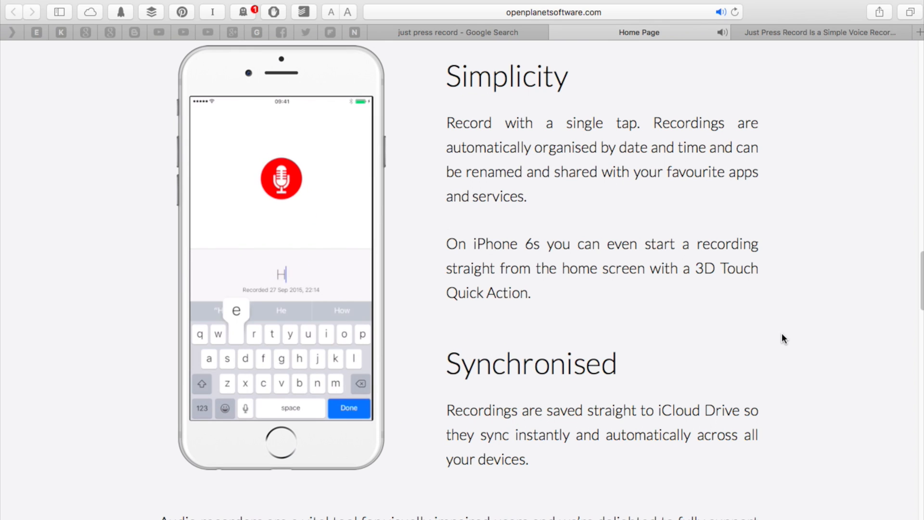
{"action": "left_click", "coordinate": [349, 407]}
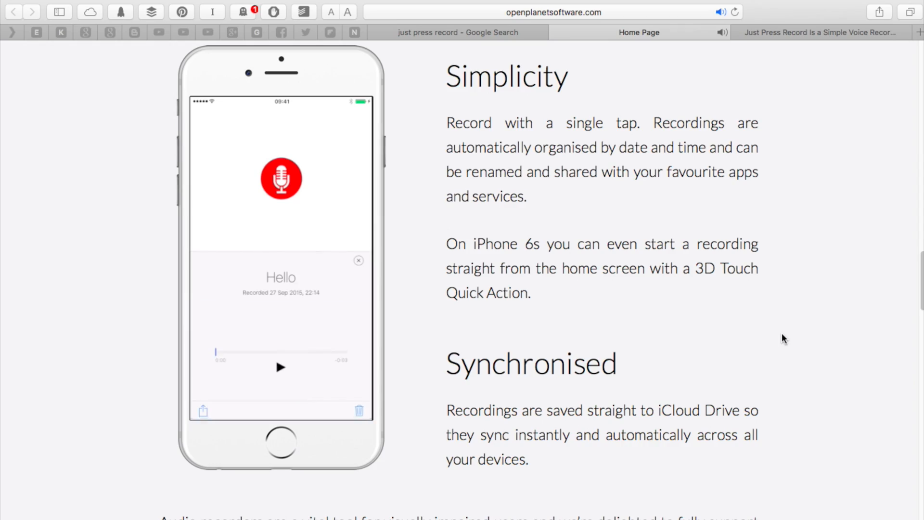